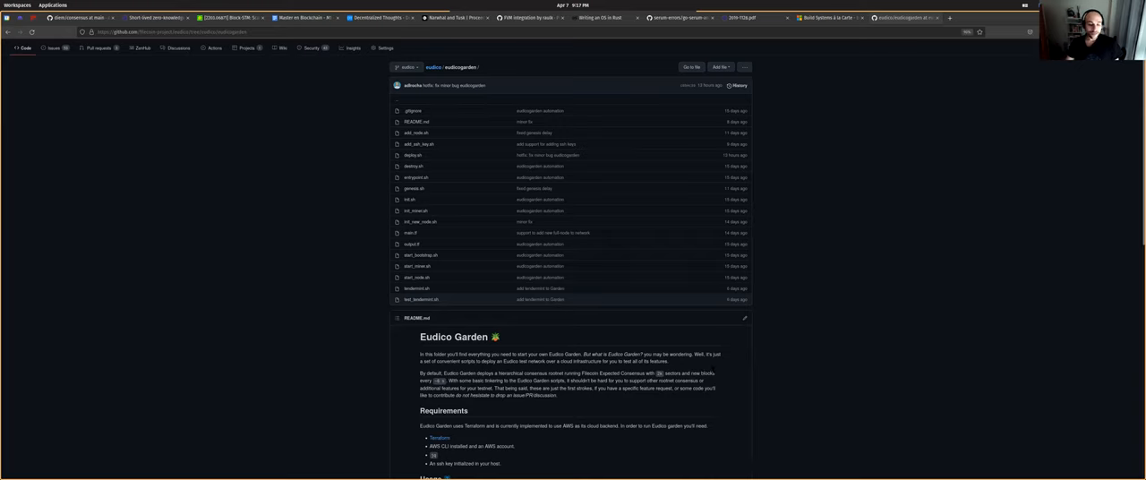
# Step: Scroll through the Eudico Garden README's requirements and deployment notes on GitHub
pyautogui.scroll(-3)
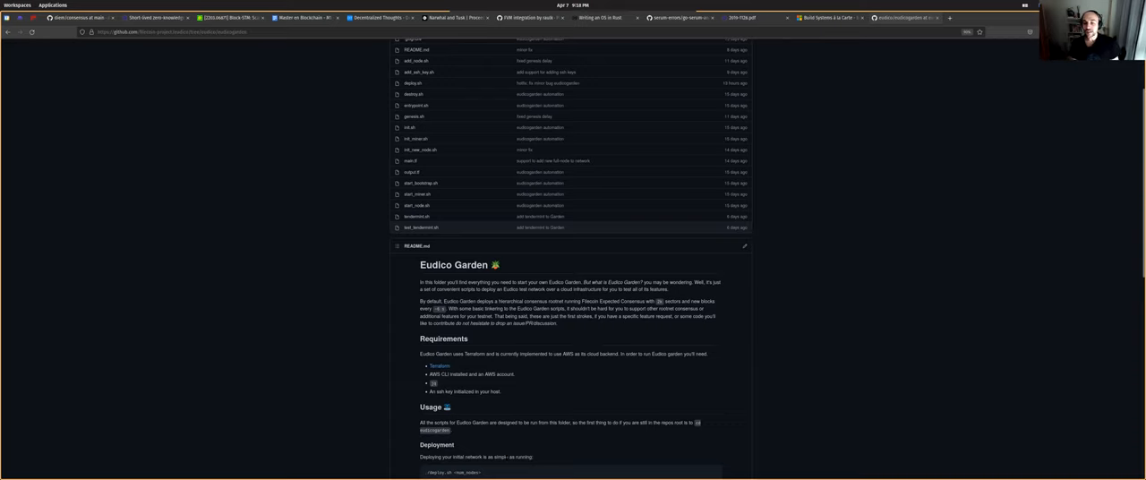
pyautogui.scroll(-3)
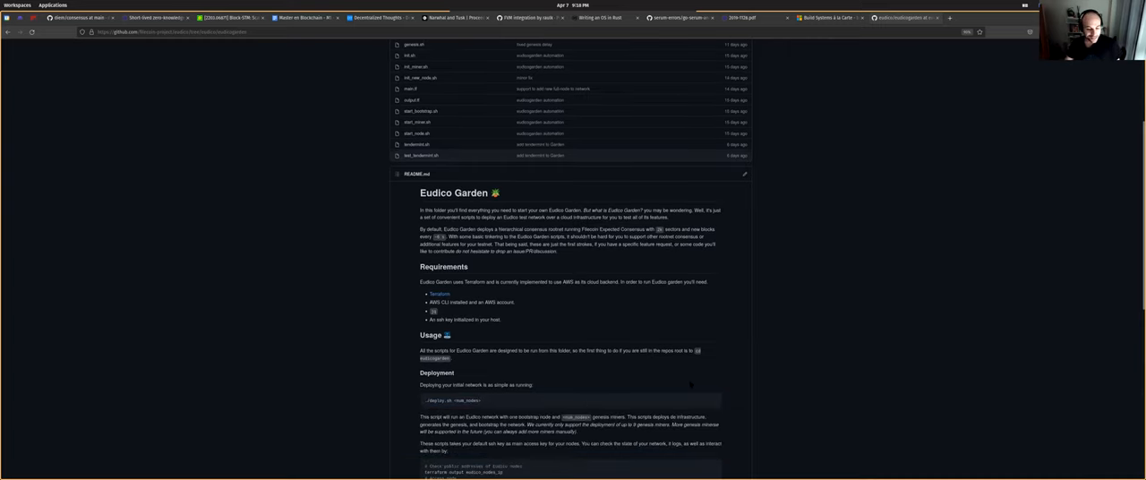
pyautogui.scroll(-3)
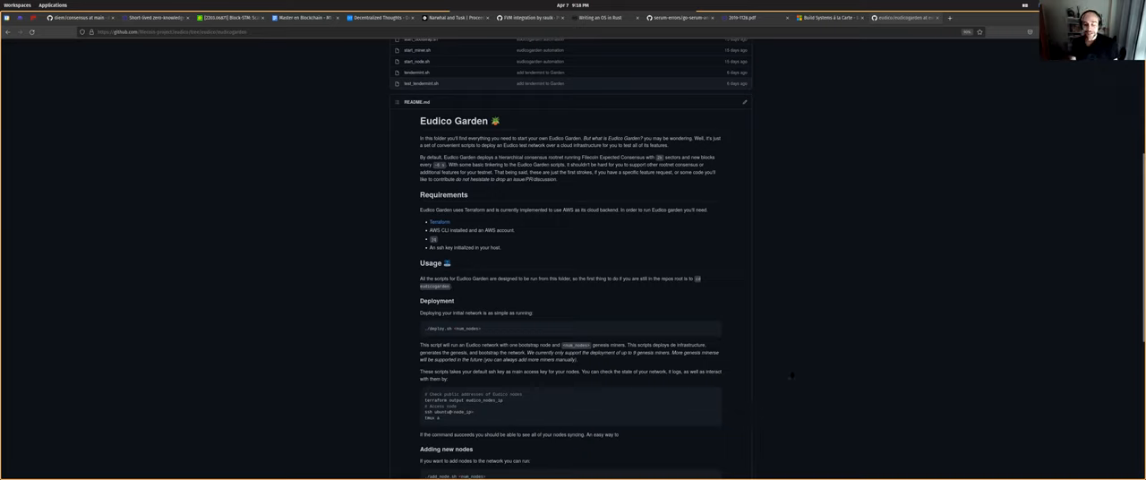
pyautogui.moveTo(726, 245)
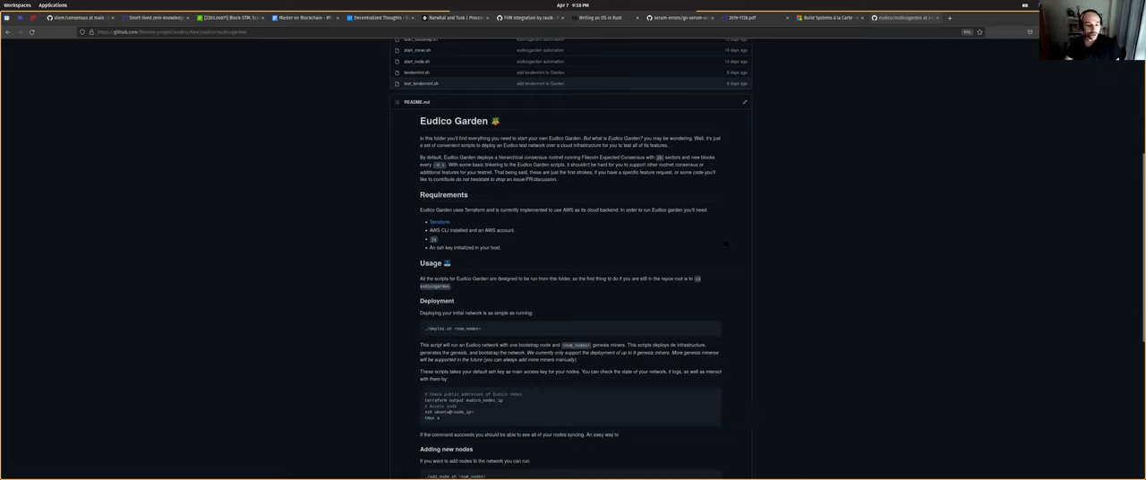
pyautogui.scroll(-3)
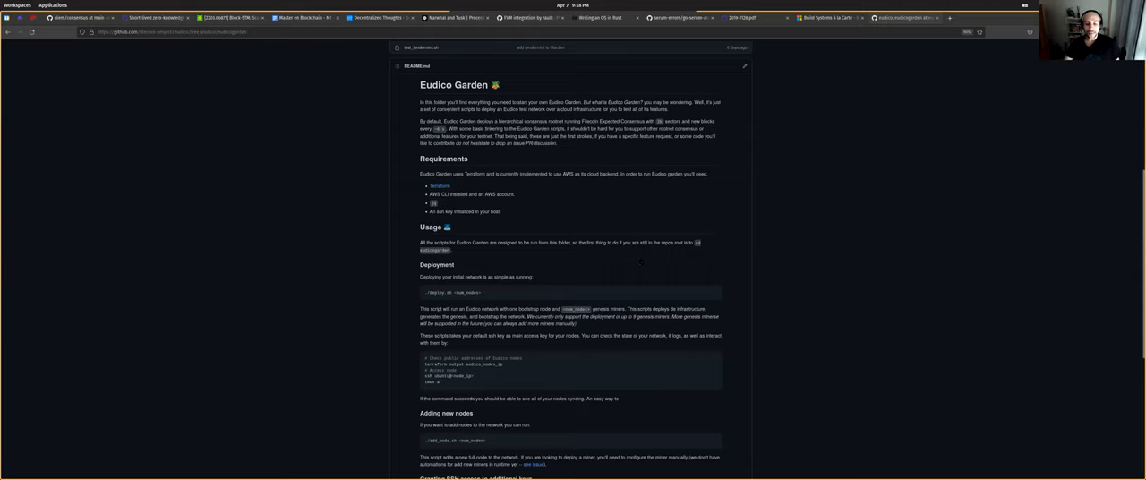
pyautogui.scroll(-3)
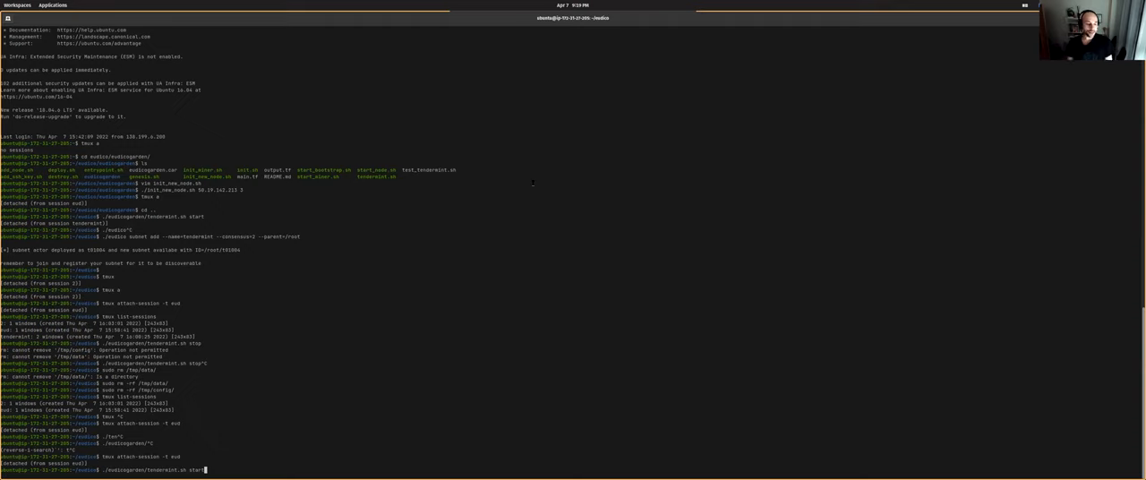
# Step: Reattach to the running four-pane tmux session streaming the eudico node logs
pyautogui.press('Return')
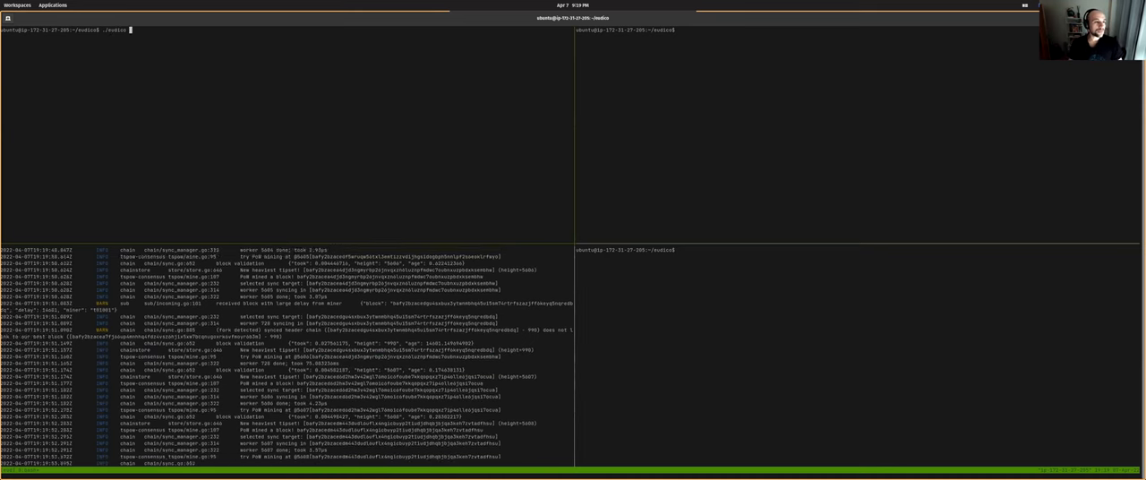
# Step: List the existing subnets on the first node with ./eudico subnet list-subnets
pyautogui.write('subnet list-subnets')
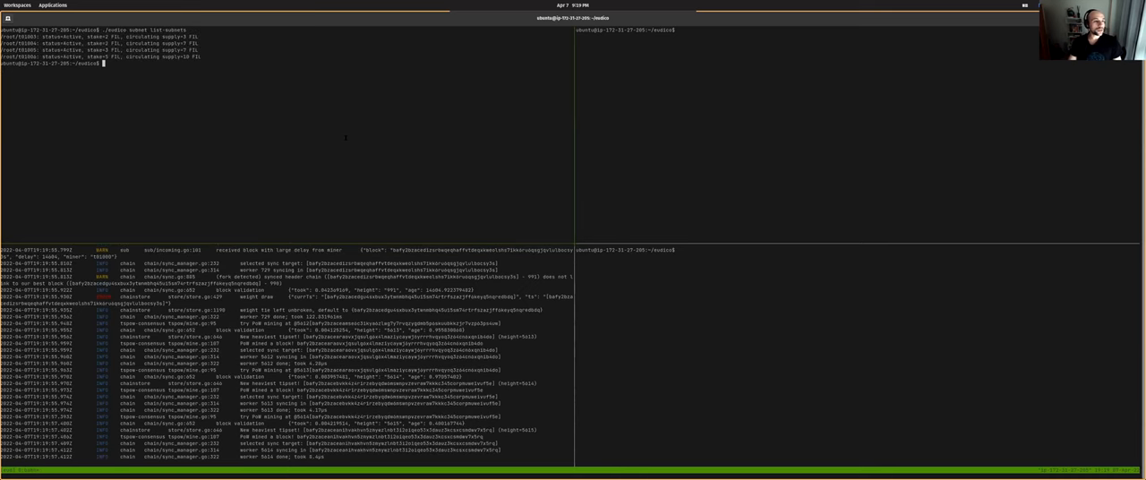
pyautogui.scroll(-3)
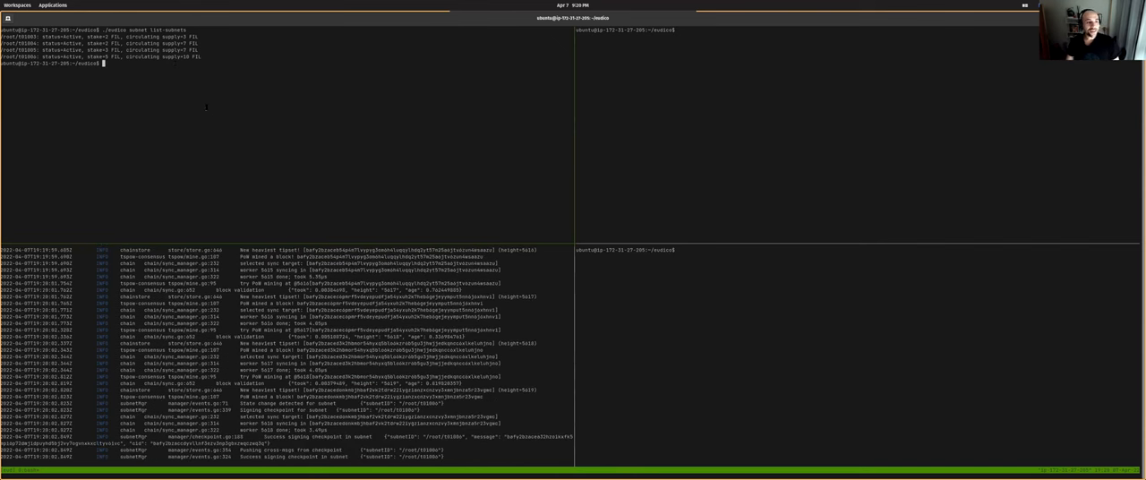
# Step: Spawn child subnet pow3 with consensus 1 under parent /root/t01000 via ./eudico subnet add
pyautogui.press('ctrl+r')
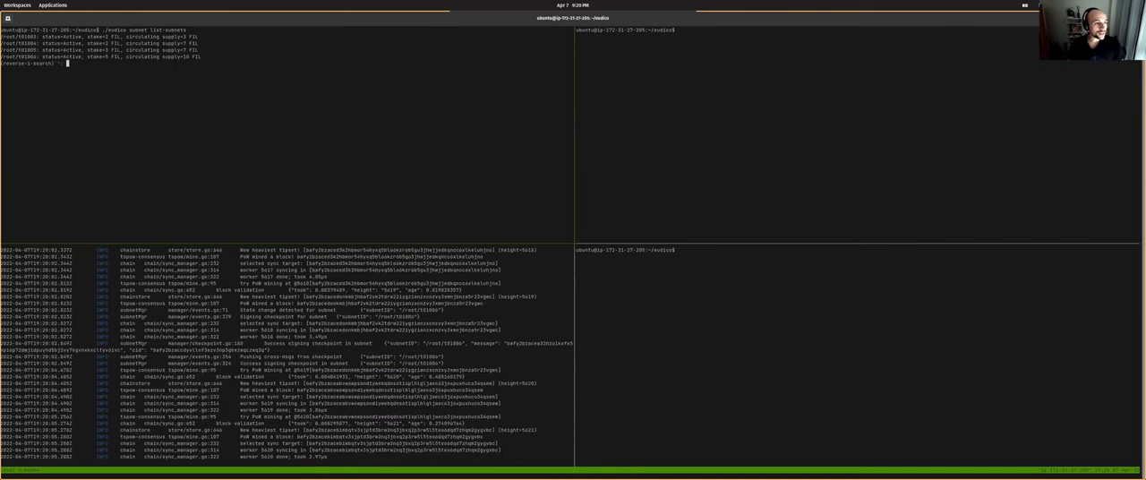
pyautogui.write('./eudico subnet --name=pow3 --consensus=1 --parent=/root/t01000')
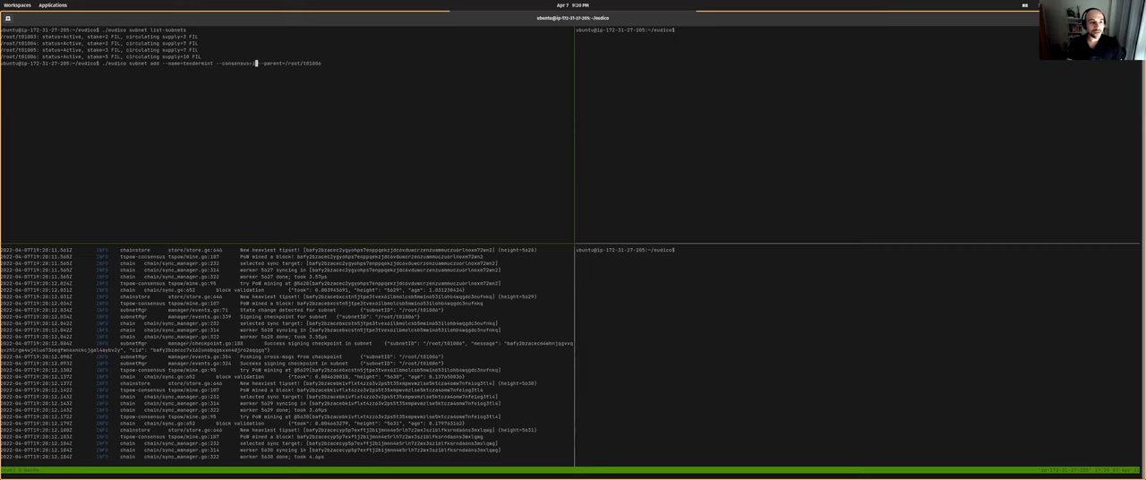
pyautogui.write('2')
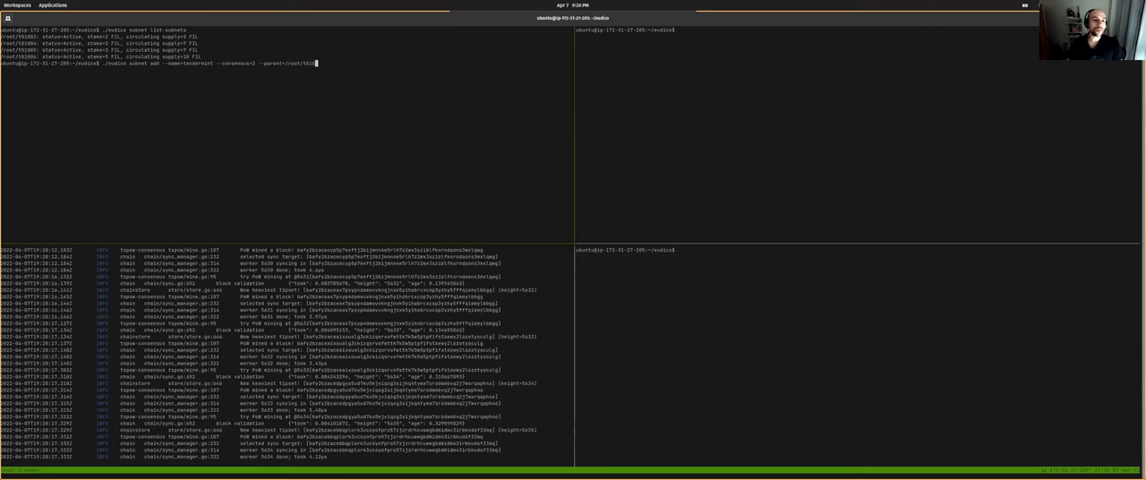
pyautogui.press('BackSpace')
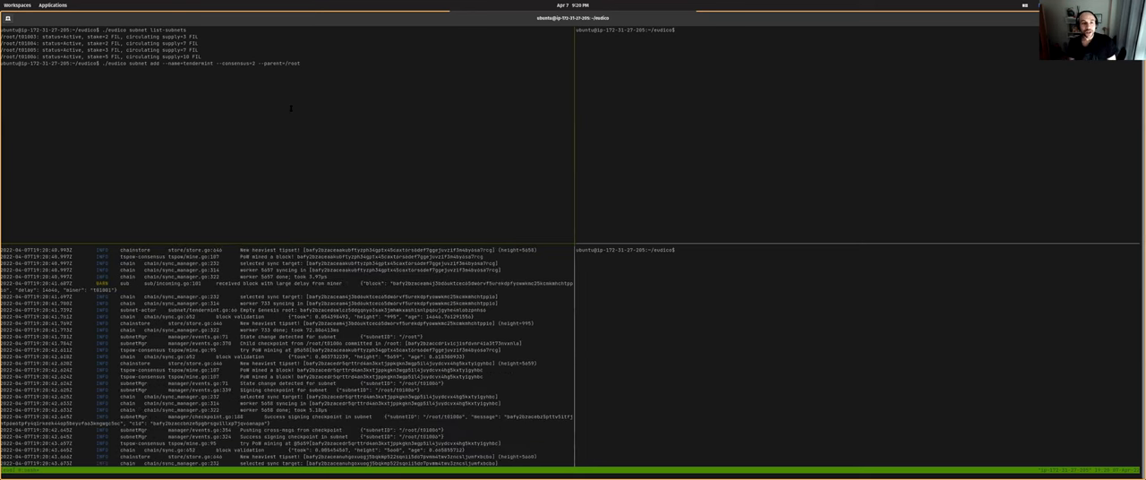
pyautogui.scroll(-3)
pyautogui.write('./eudico subnet')
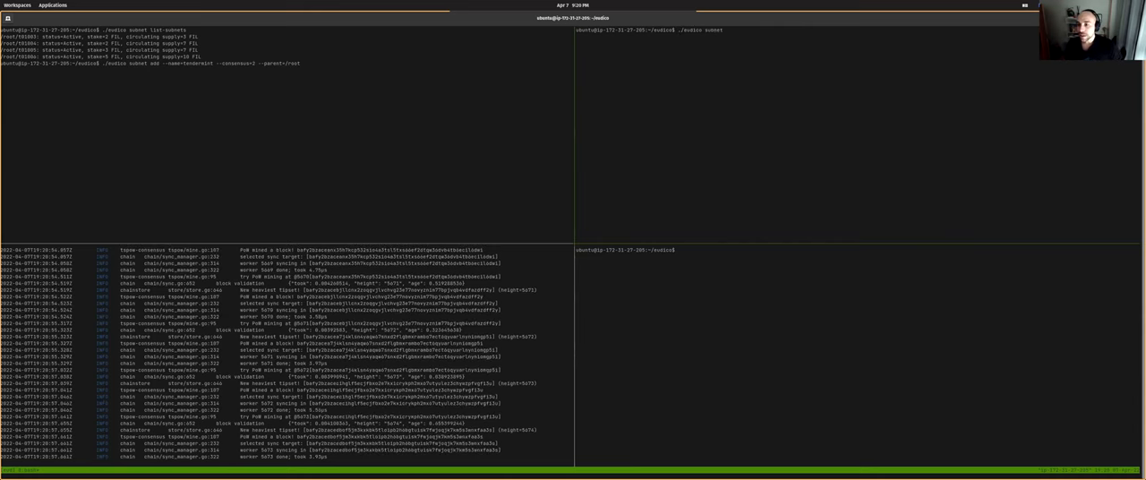
# Step: List the subnets from the second node's pane with ./eudico subnet list-subnets
pyautogui.write('list')
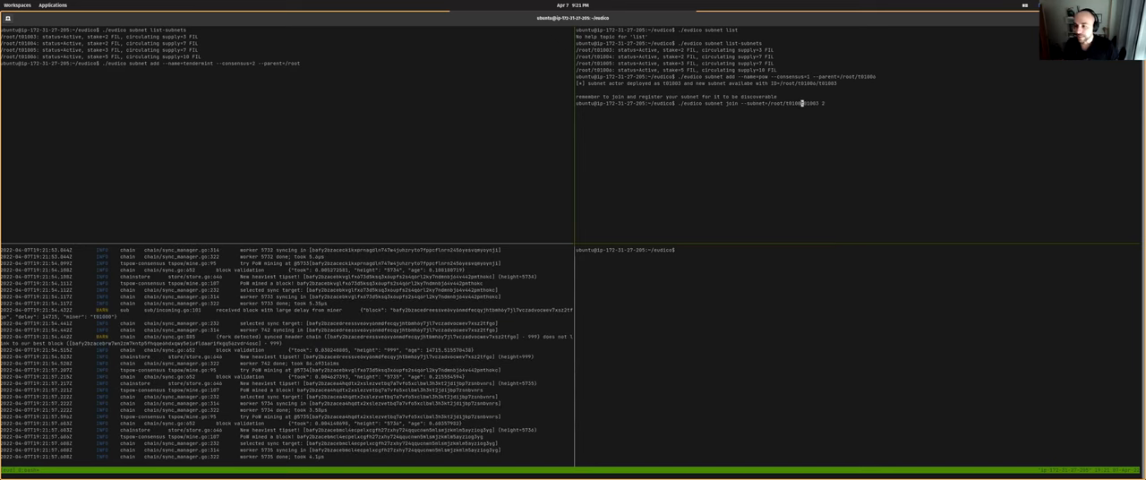
# Step: Join the new subnet, then request its nested subnets with list-subnets --subnet
pyautogui.press('Enter')
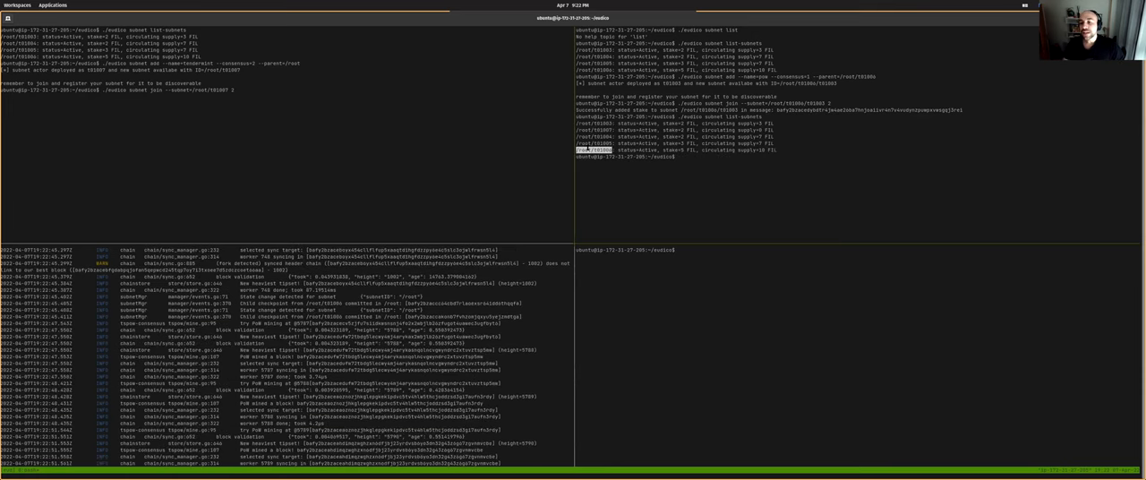
pyautogui.write('./eudico subnet list-subnets --subnet')
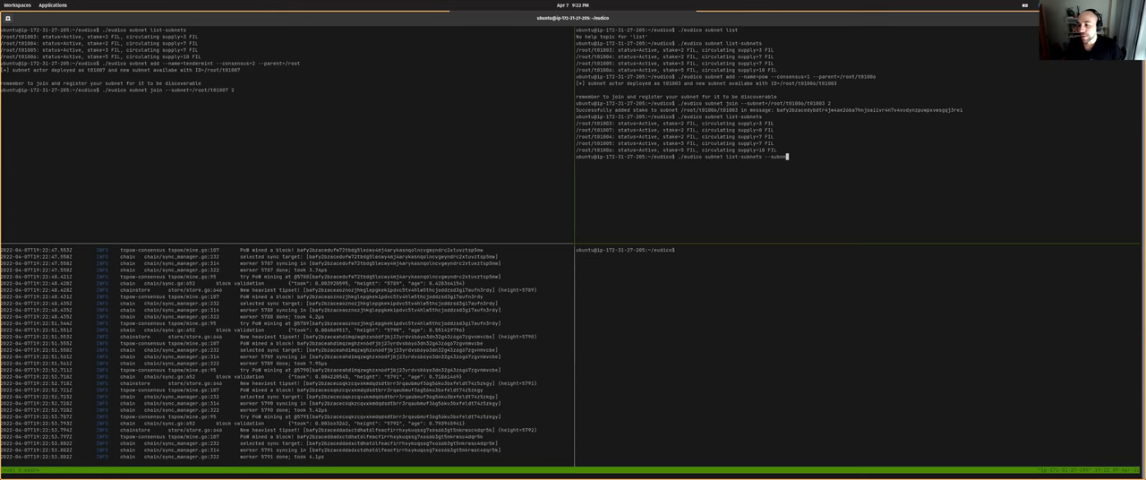